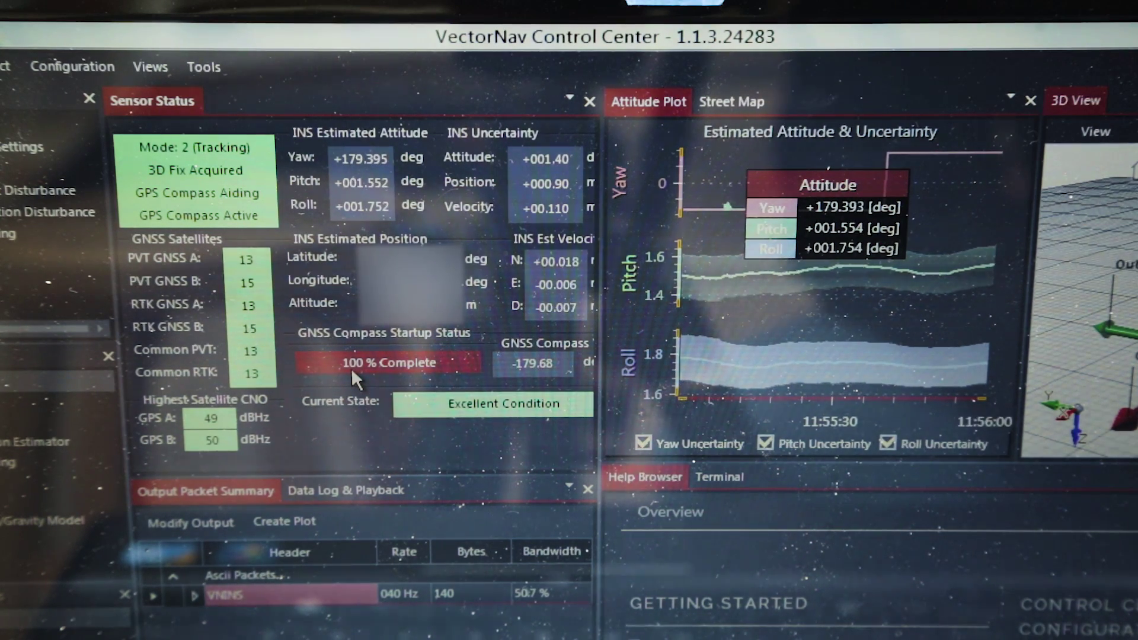
Switch the top-right panel from Attitude Plot to Street Map showing the sensor's 3D-fix position.
click(733, 102)
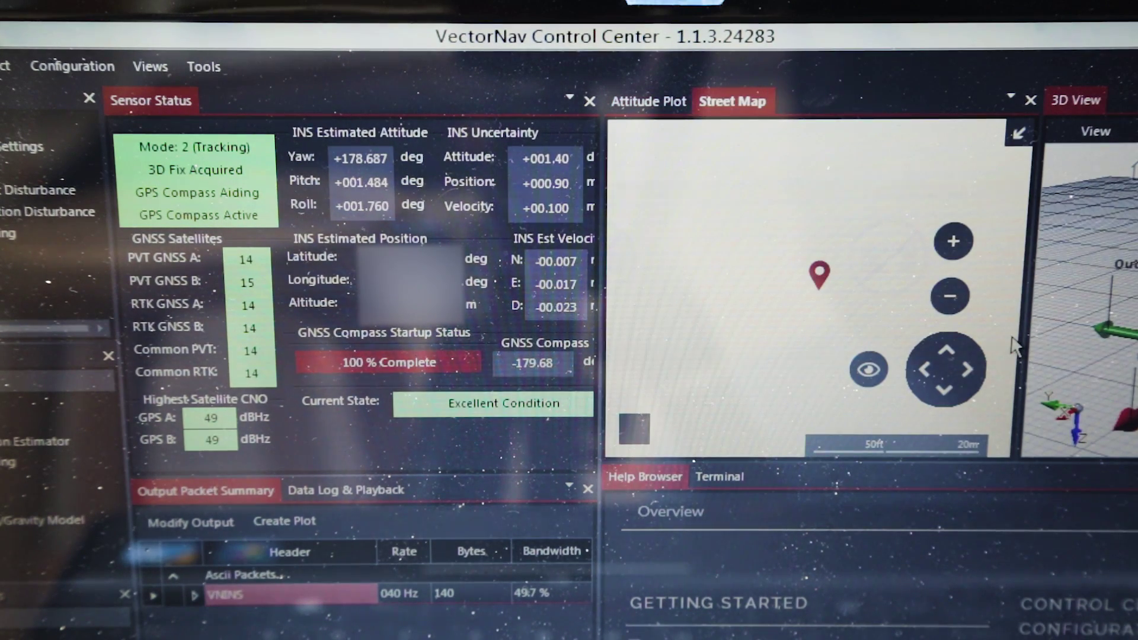